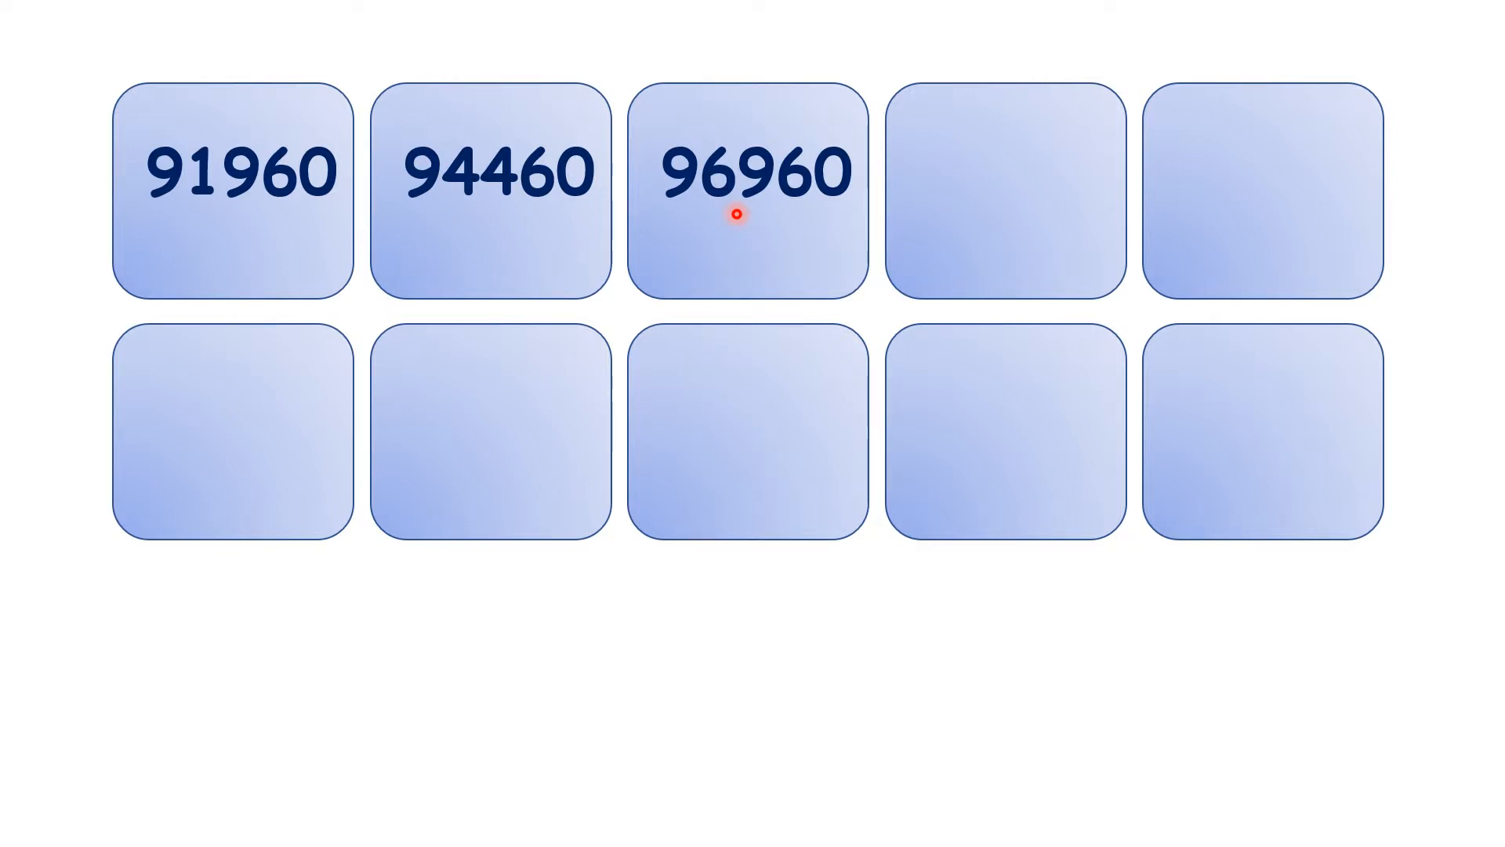
mouse_move(199, 446)
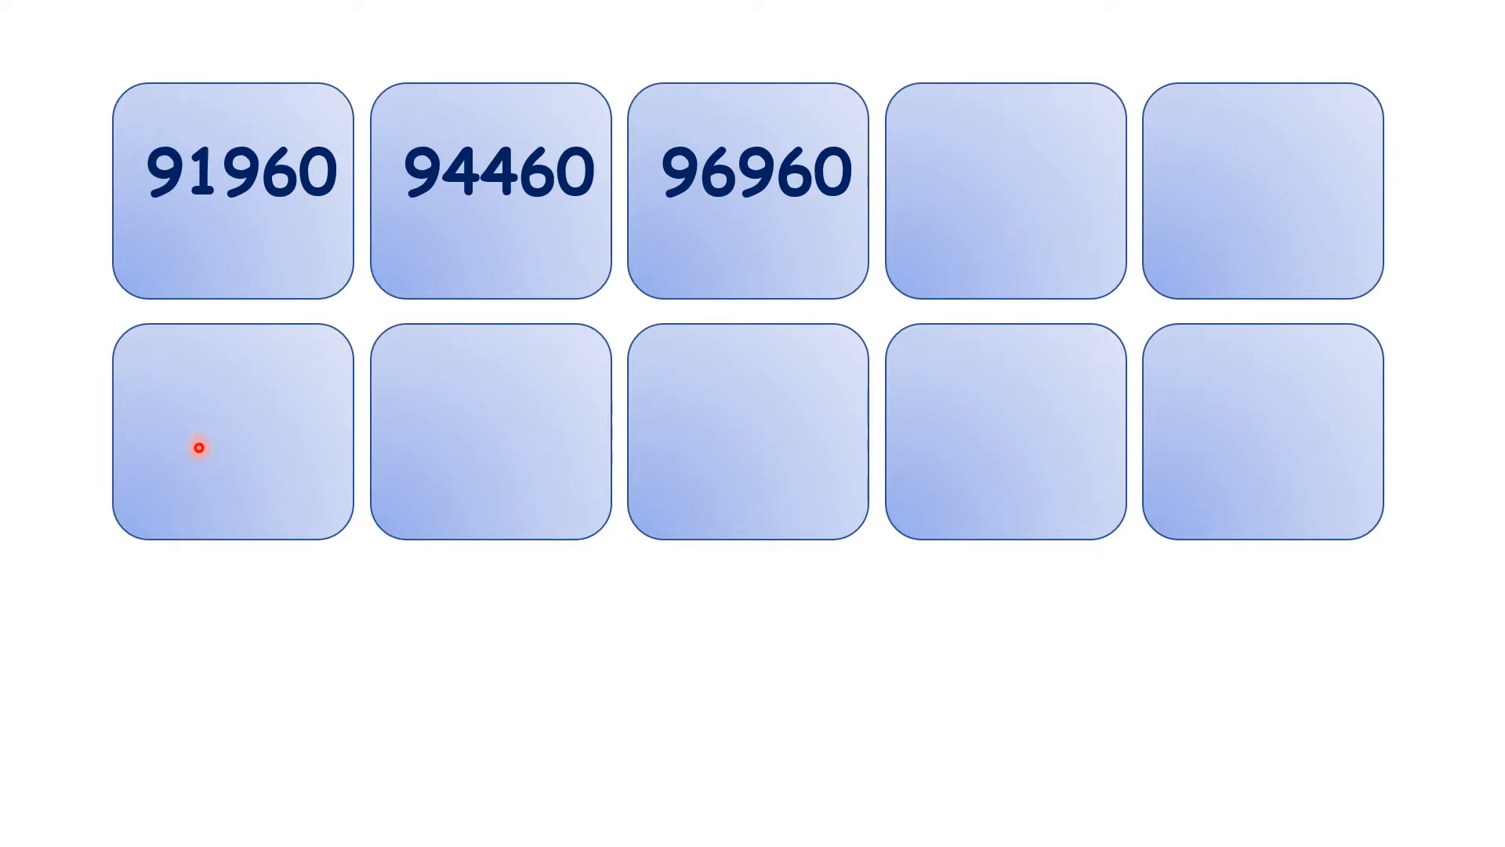